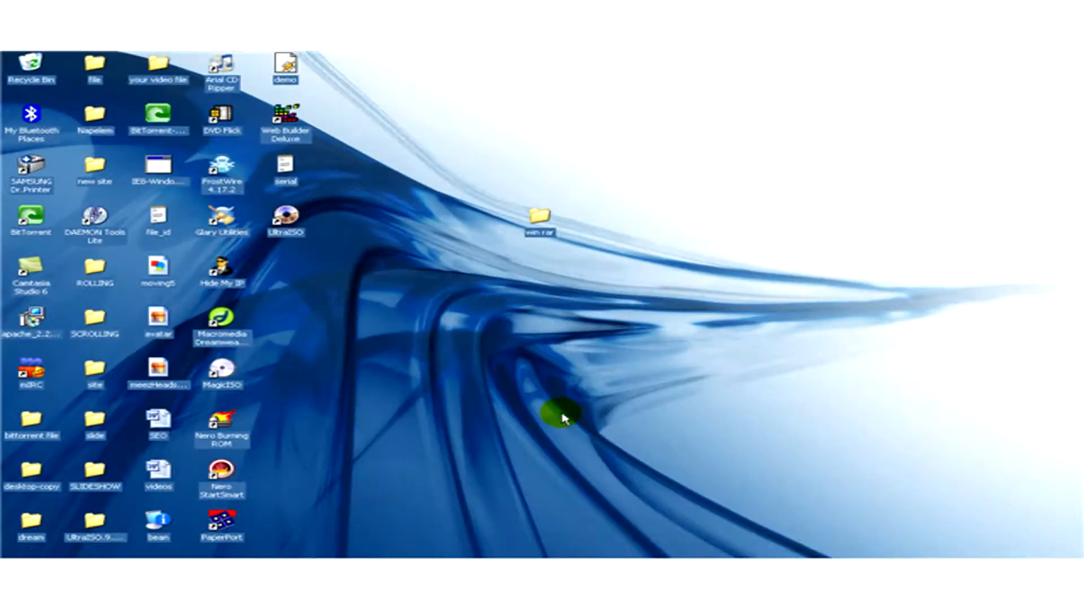
Open the win rar desktop folder holding the 3,287 KB to rar Word document.
left_click(543, 218)
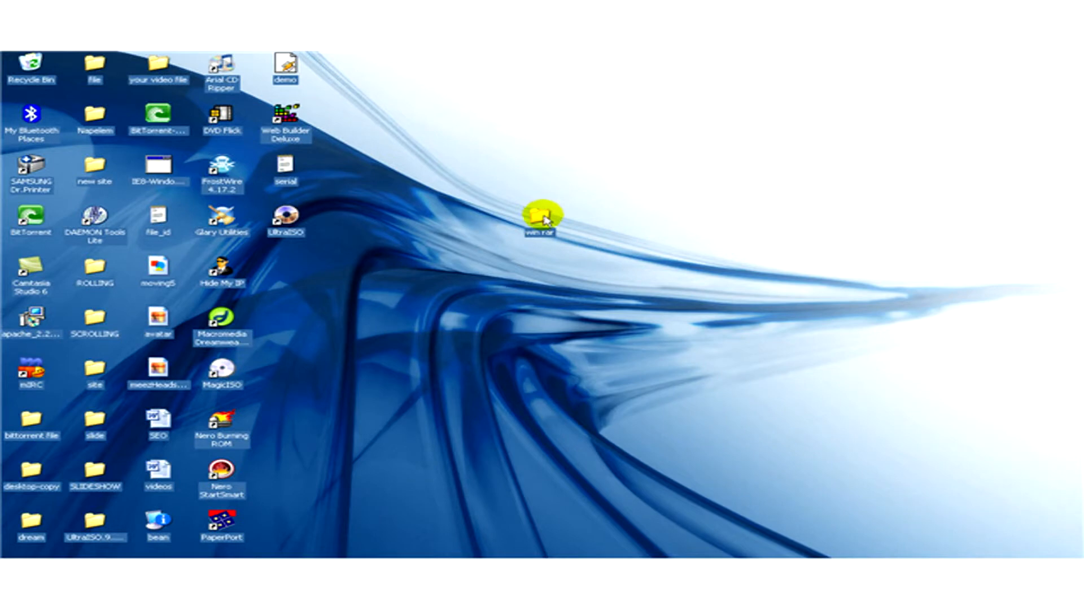
double_click(539, 213)
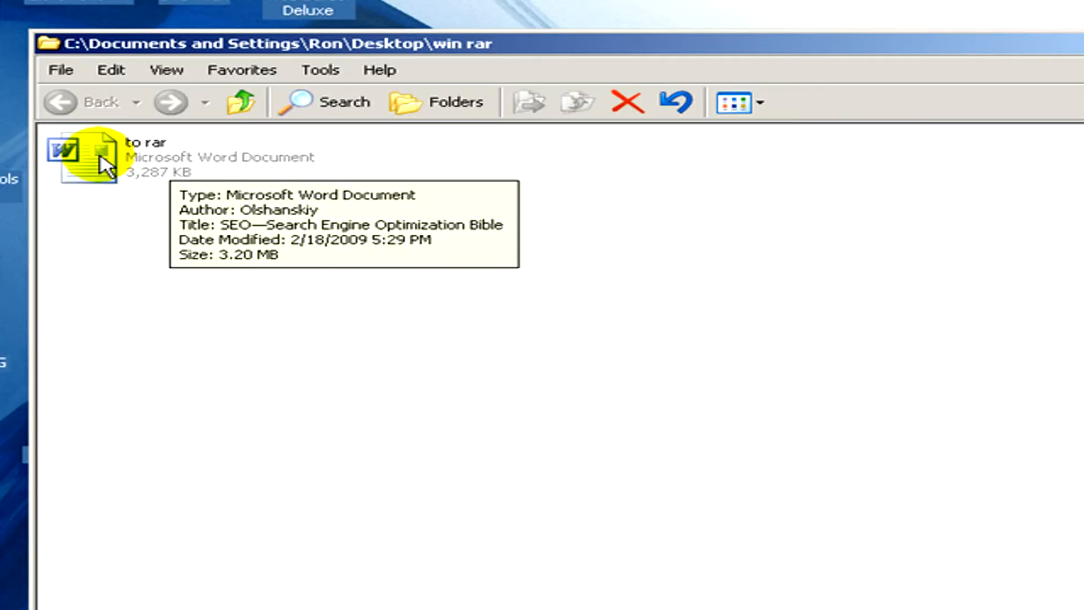
Send the to rar document to WinRAR's Add to archive command.
right_click(104, 152)
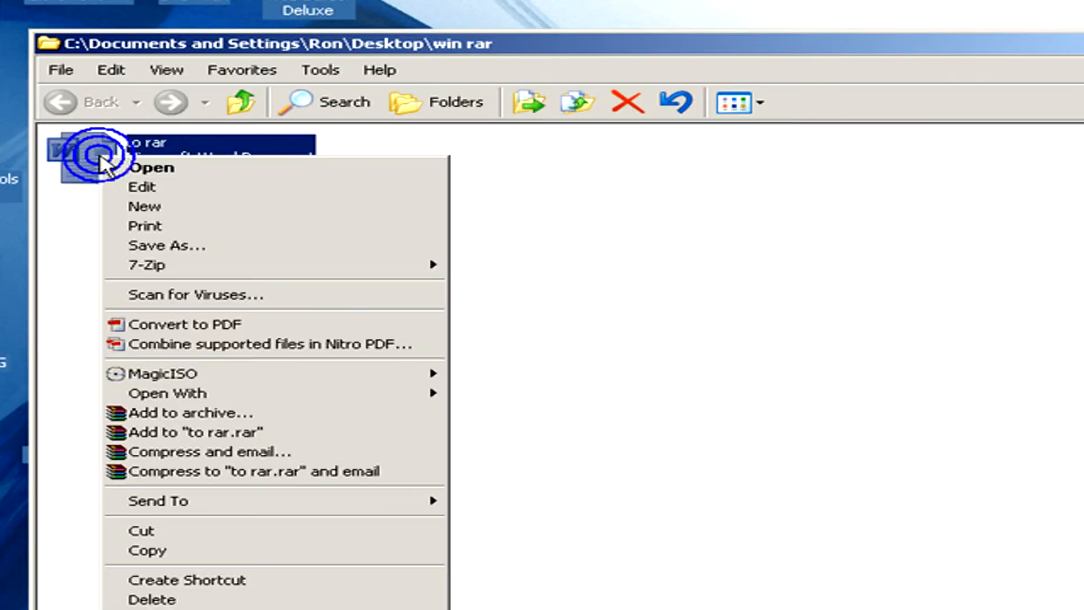
mouse_move(170, 294)
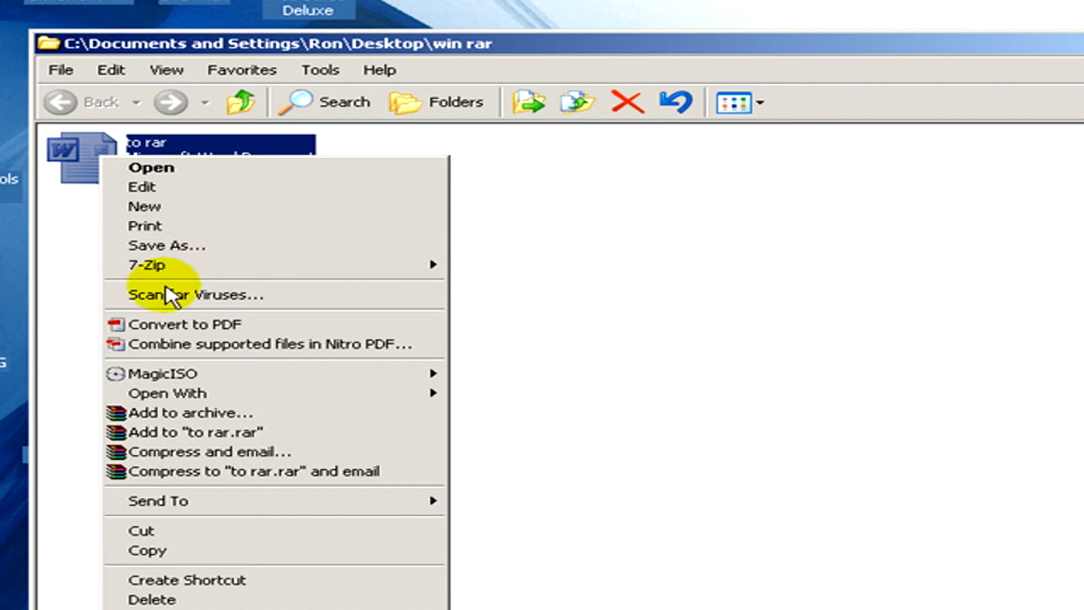
mouse_move(169, 413)
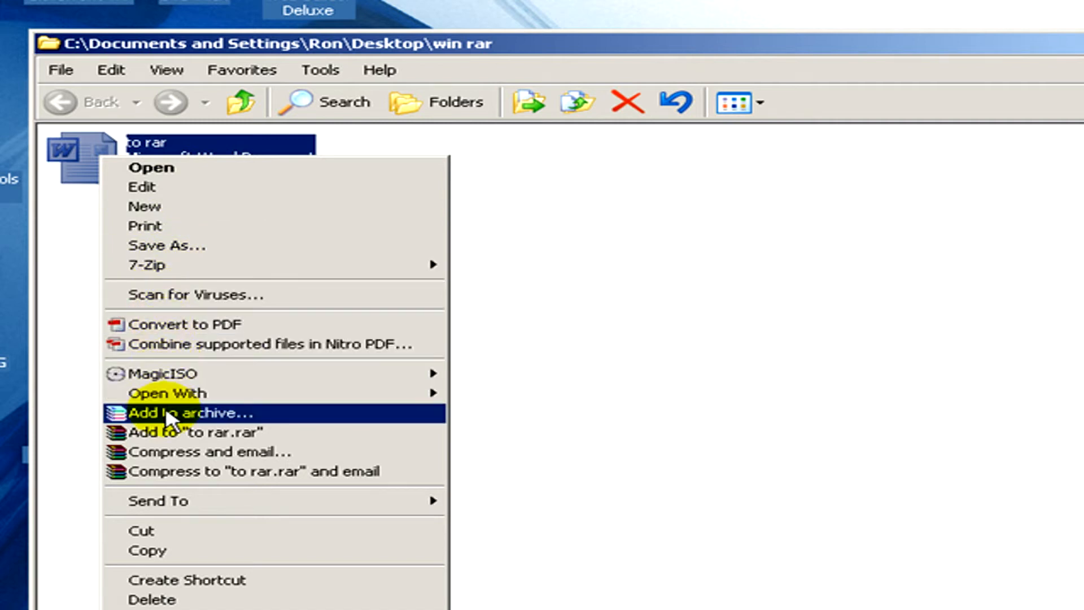
left_click(194, 413)
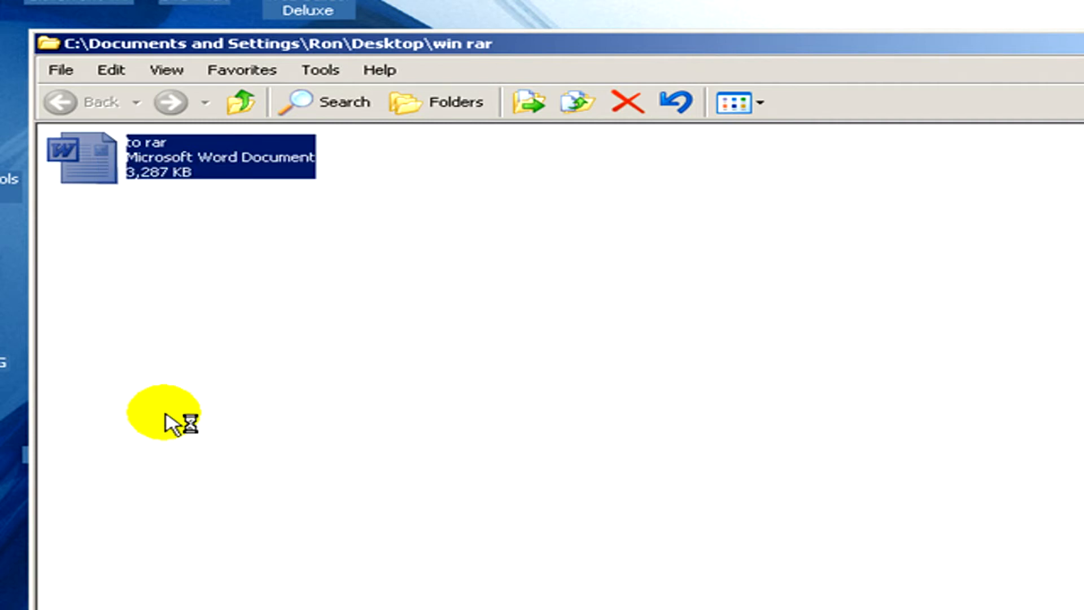
mouse_move(178, 397)
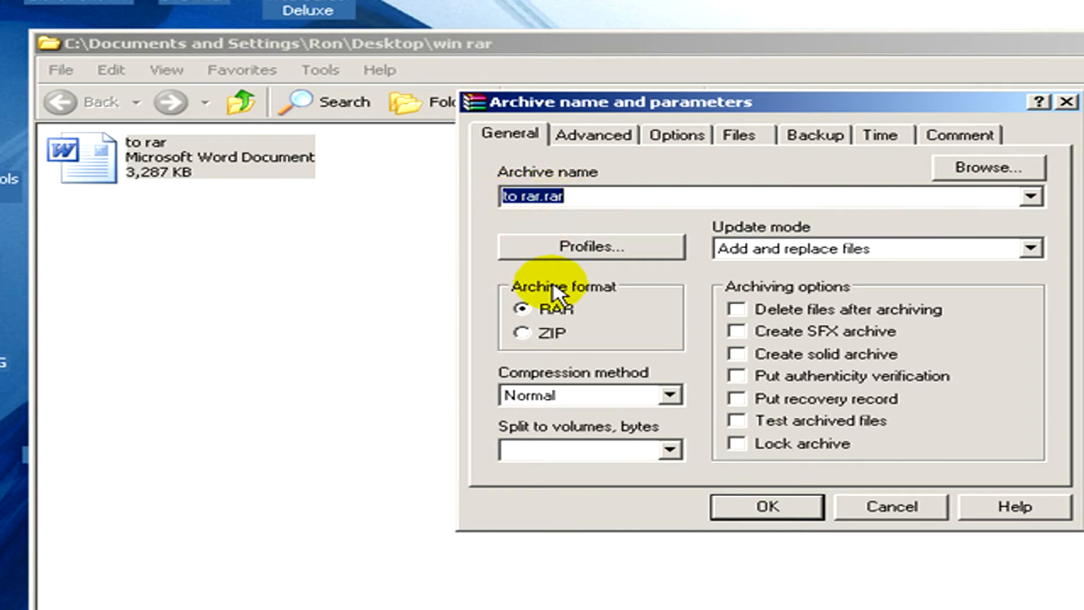
mouse_move(521, 349)
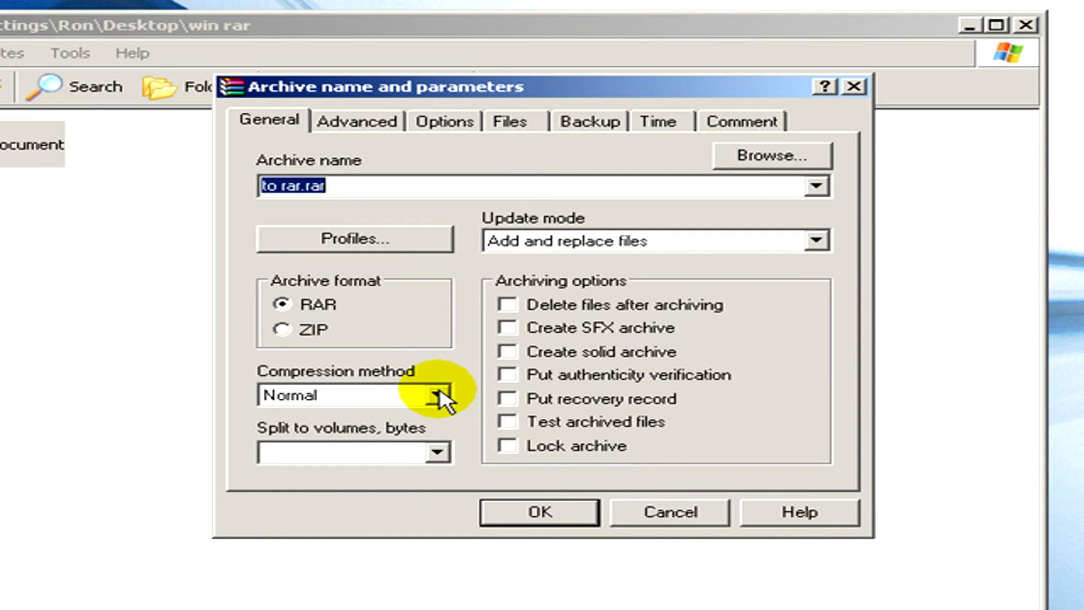
Set to rar.rar to Best compression and delete the original file after archiving.
left_click(439, 395)
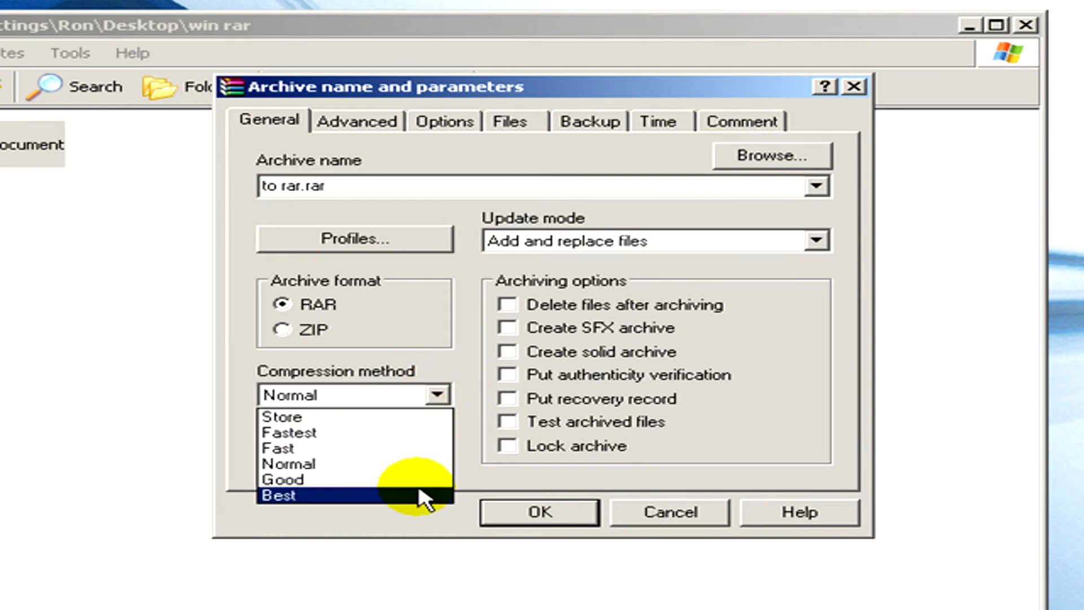
left_click(276, 496)
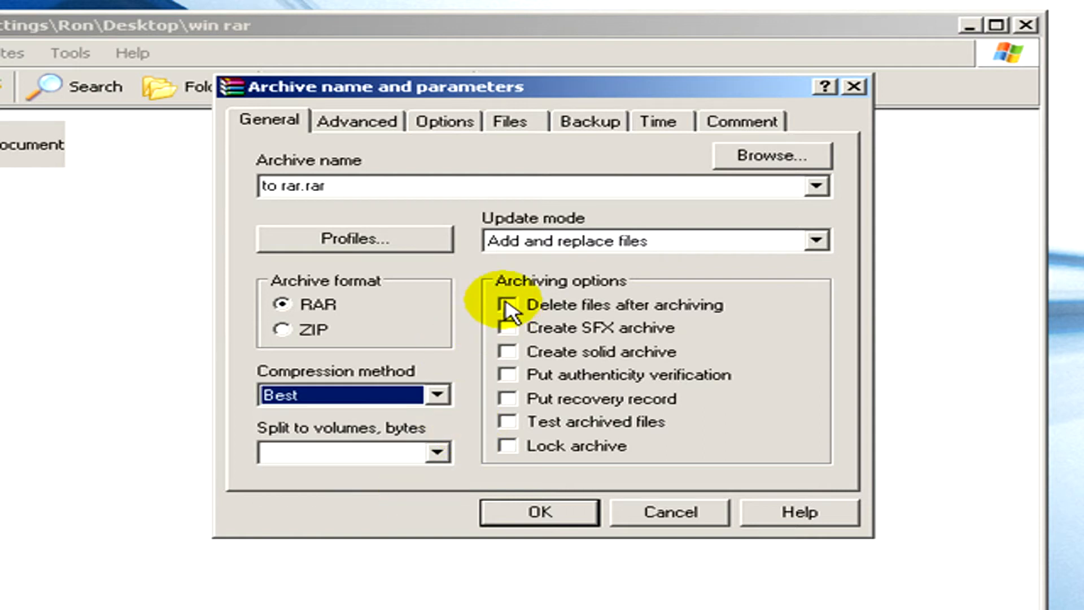
mouse_move(629, 314)
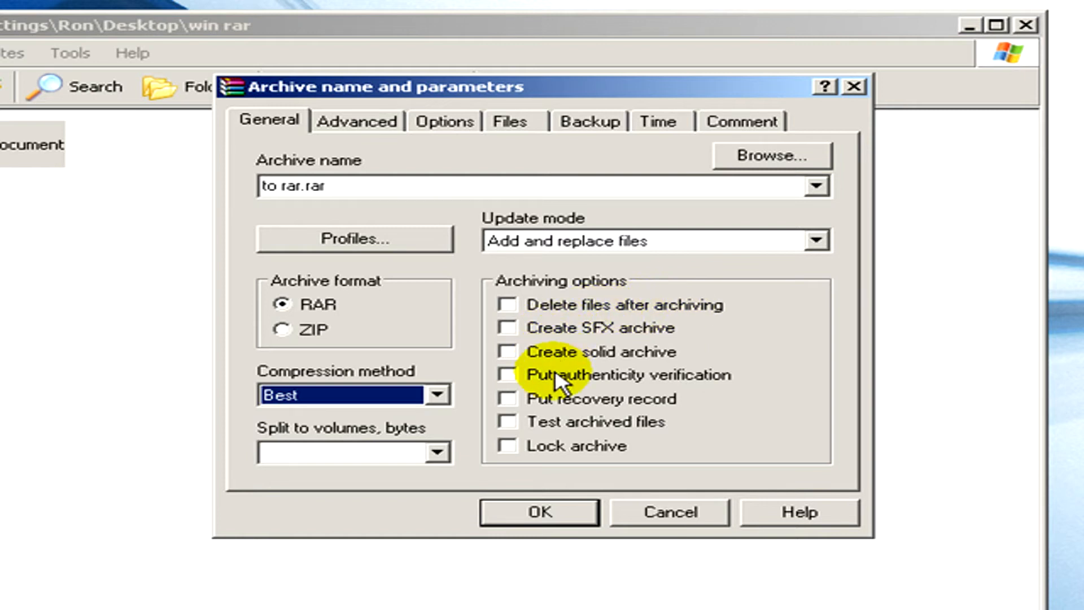
mouse_move(546, 360)
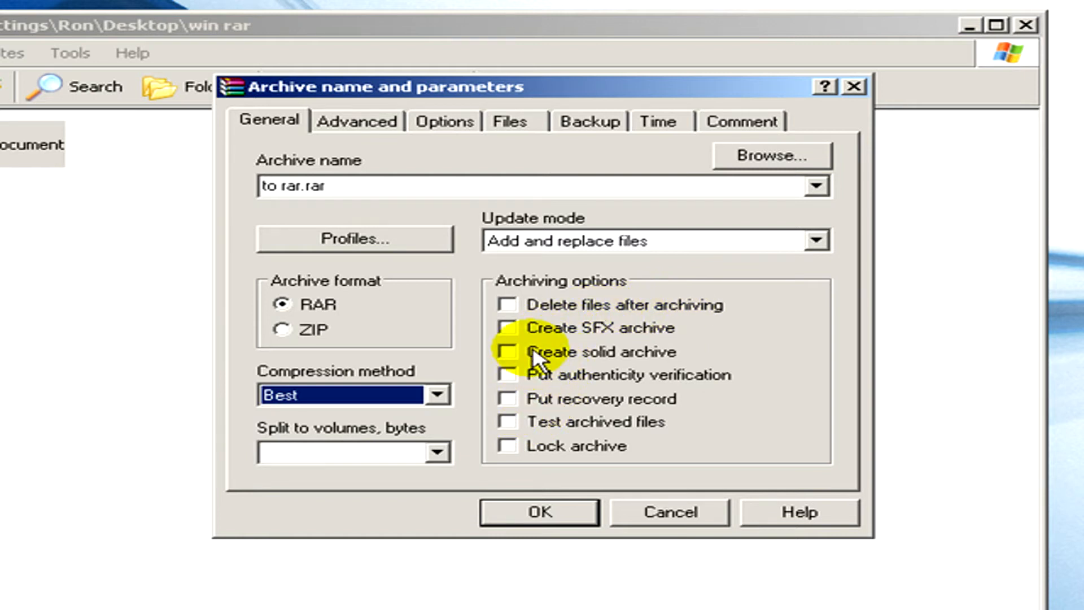
left_click(507, 305)
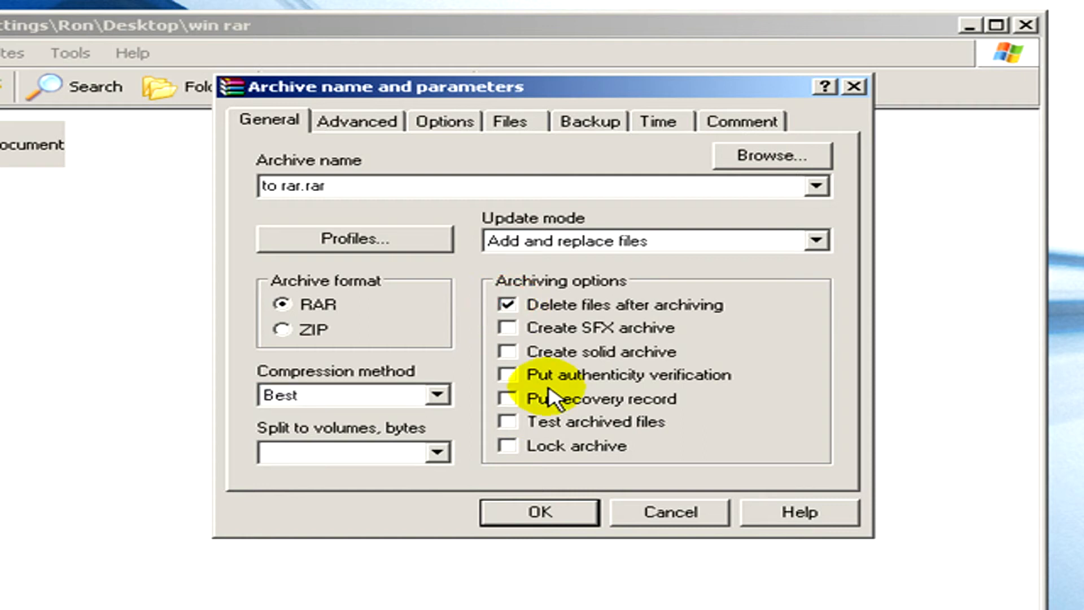
mouse_move(422, 156)
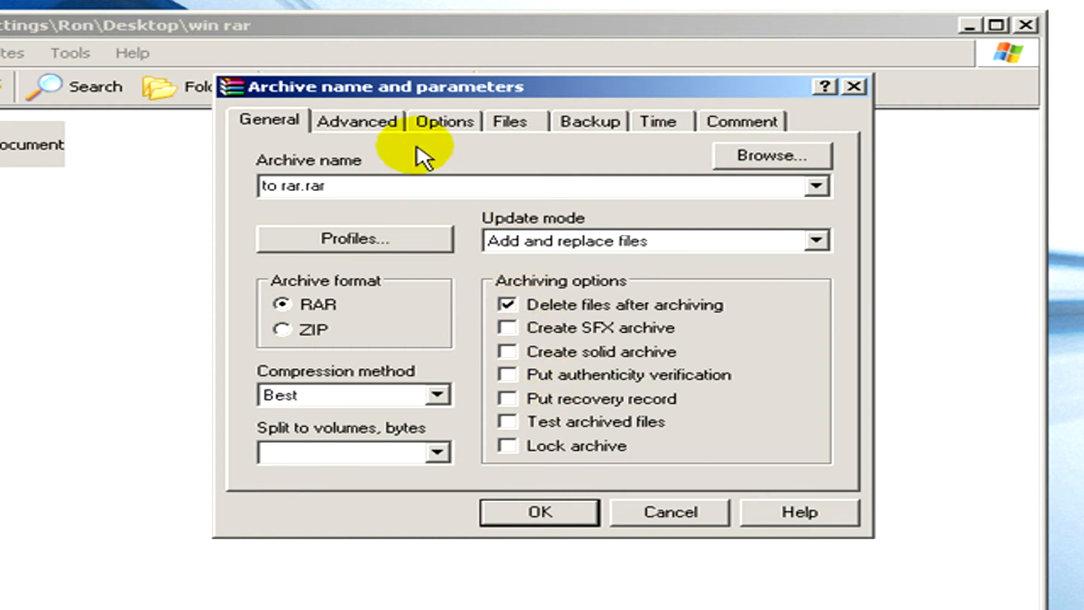
Review the Advanced, Options, Files and Comment pages, then confirm to create to rar.rar.
left_click(357, 121)
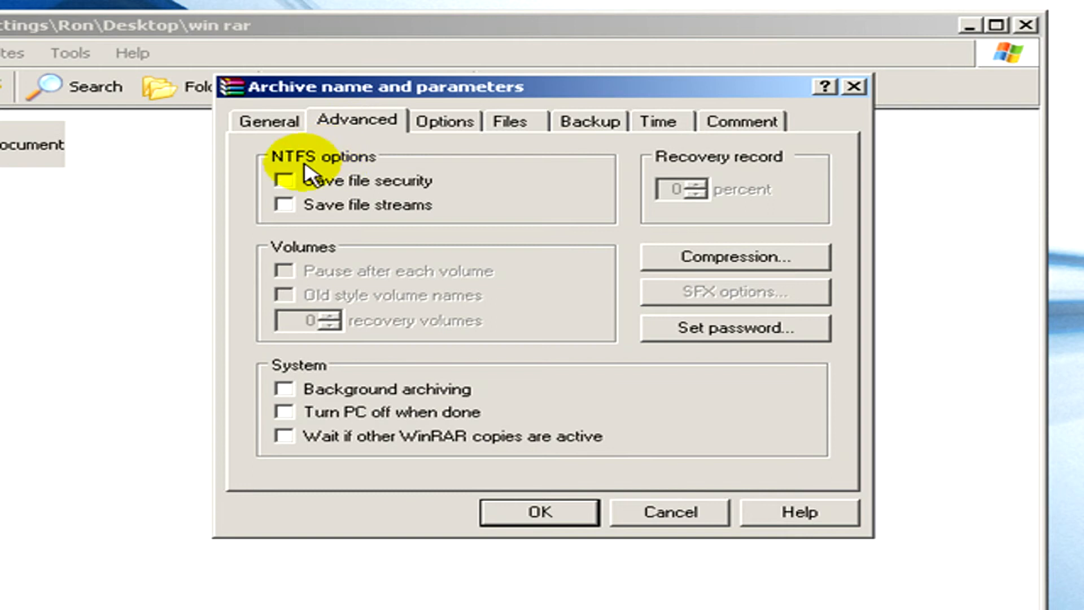
left_click(443, 121)
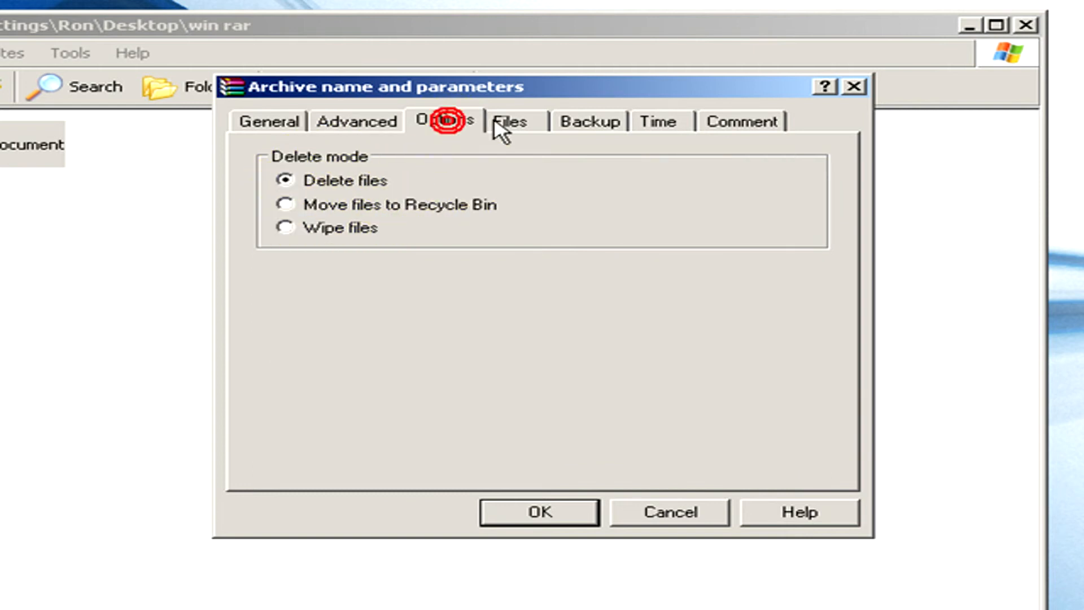
left_click(511, 121)
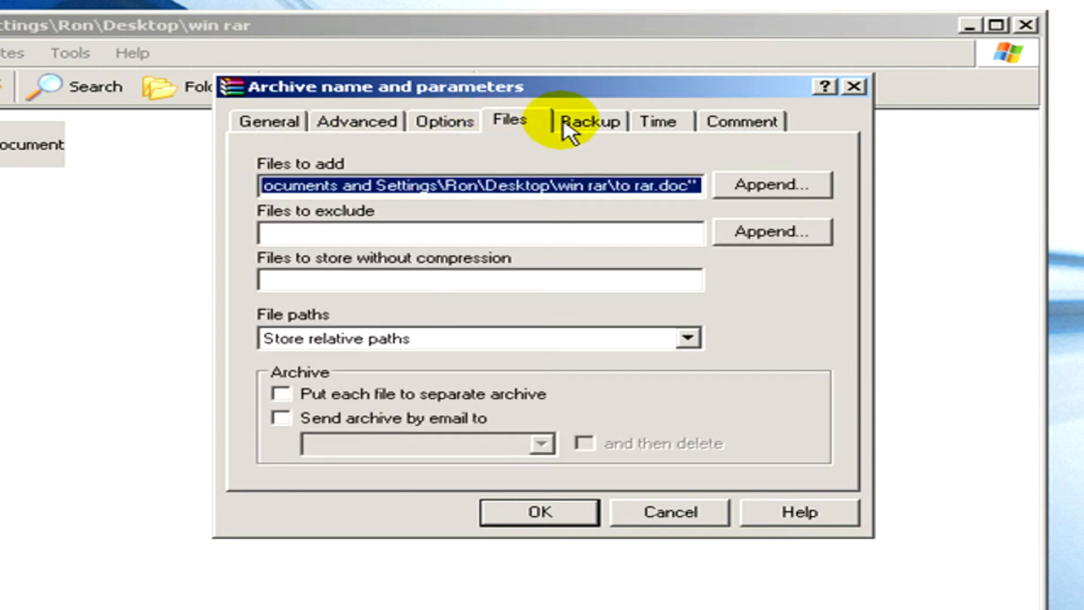
left_click(589, 121)
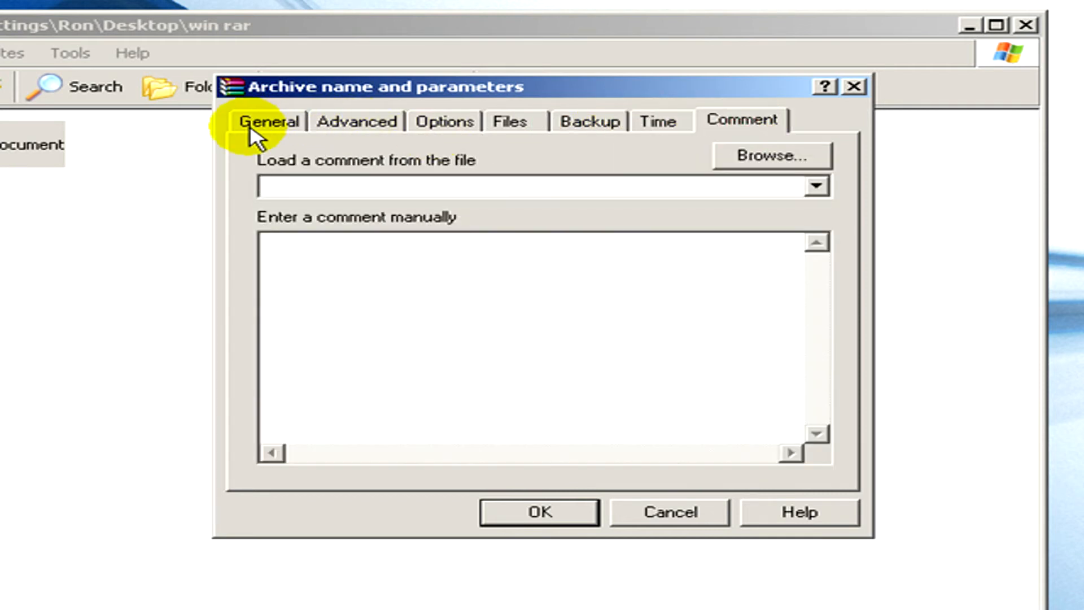
left_click(271, 121)
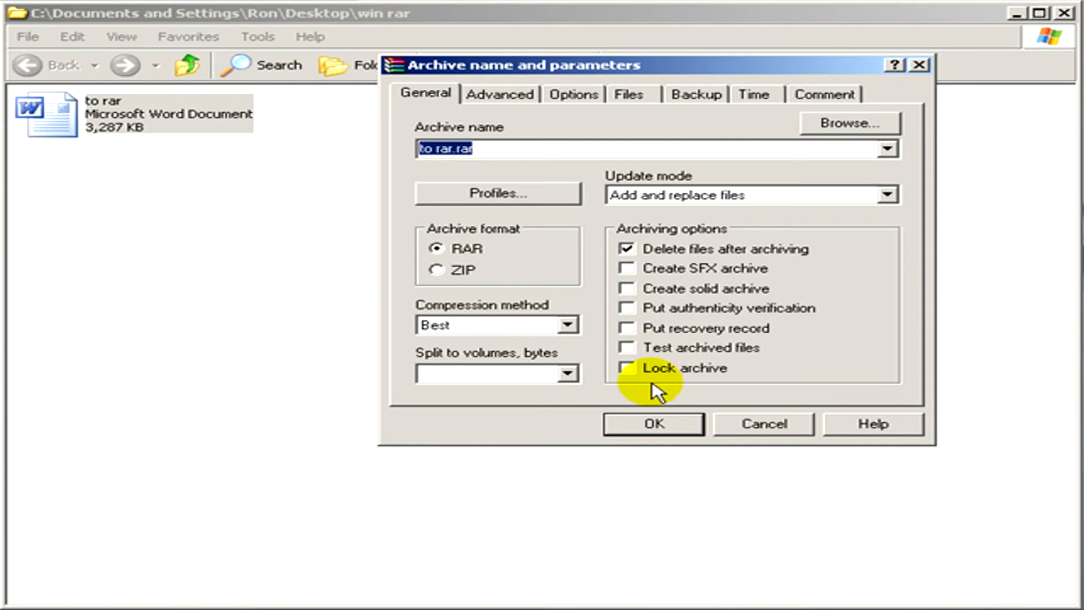
left_click(652, 424)
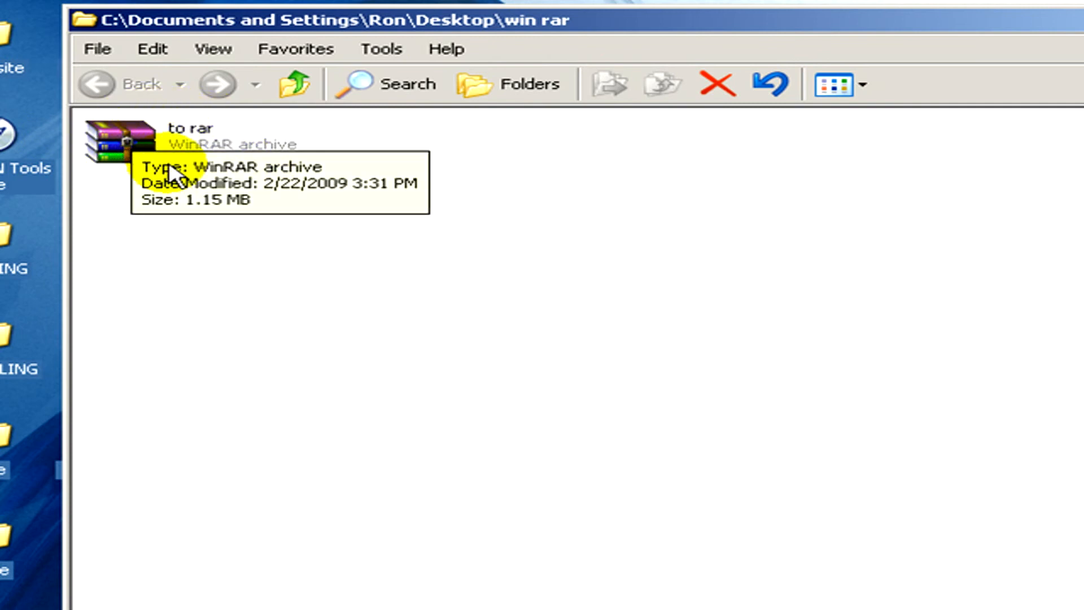
Send the to rar archive to WinRAR's Extract files command.
right_click(121, 139)
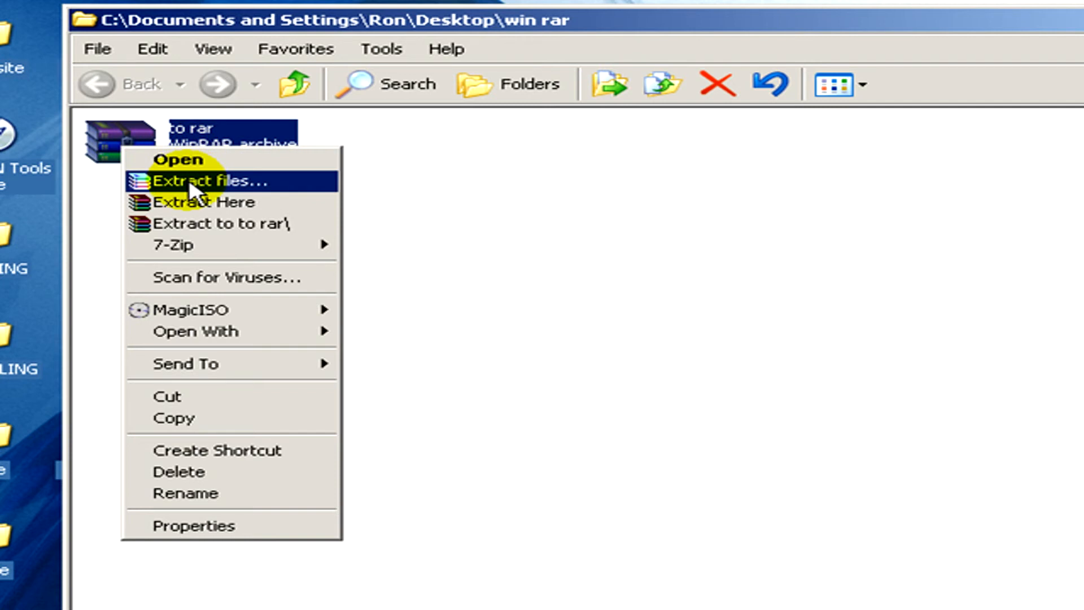
mouse_move(201, 202)
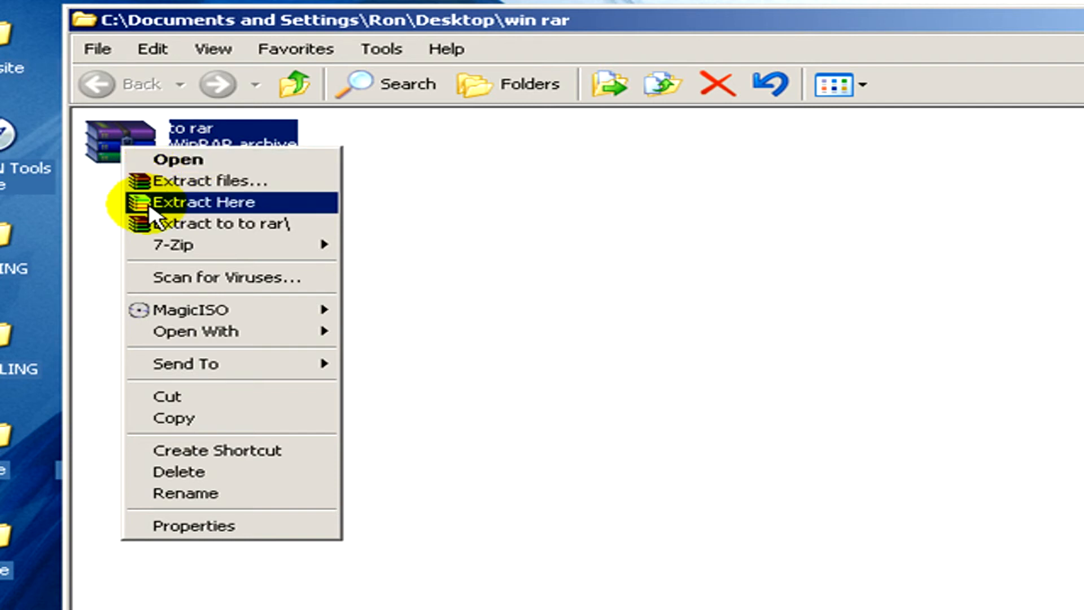
left_click(199, 202)
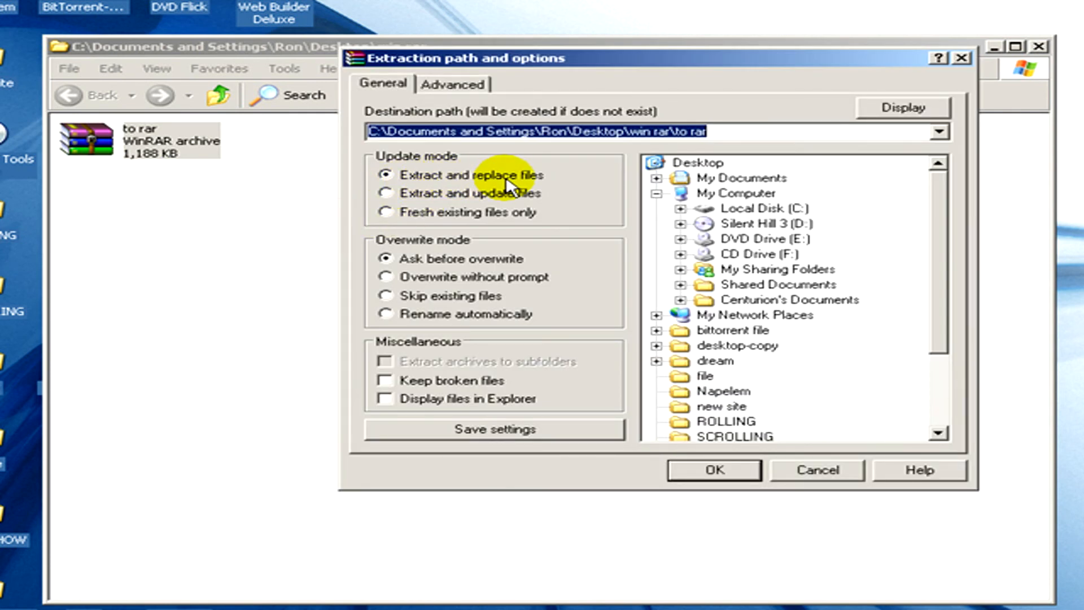
mouse_move(508, 219)
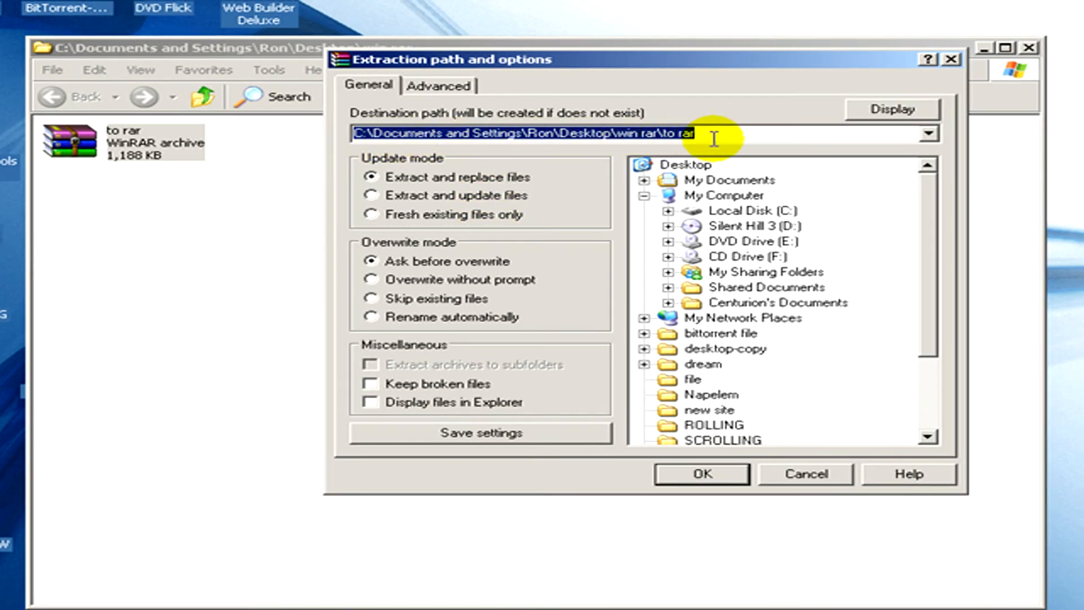
Check the to rar subfolder destination and Advanced page, then start extraction.
left_click(438, 85)
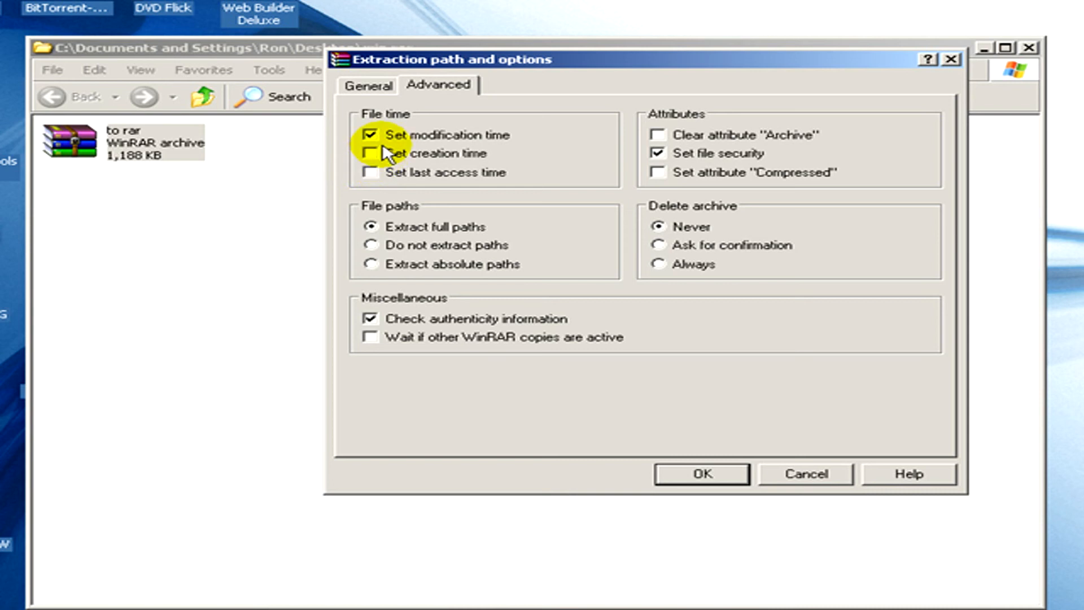
left_click(370, 86)
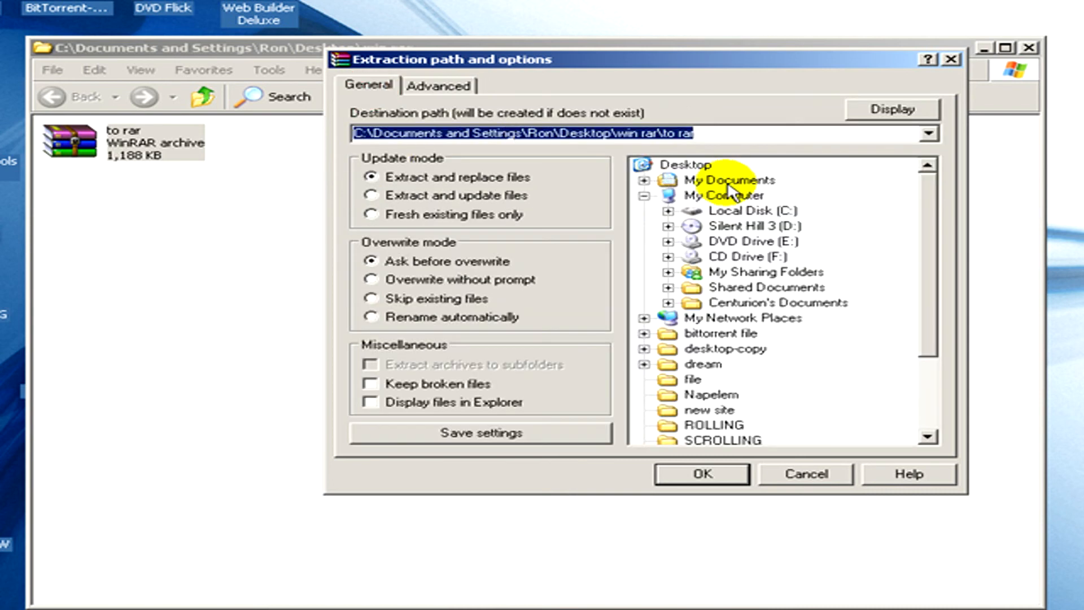
left_click(700, 474)
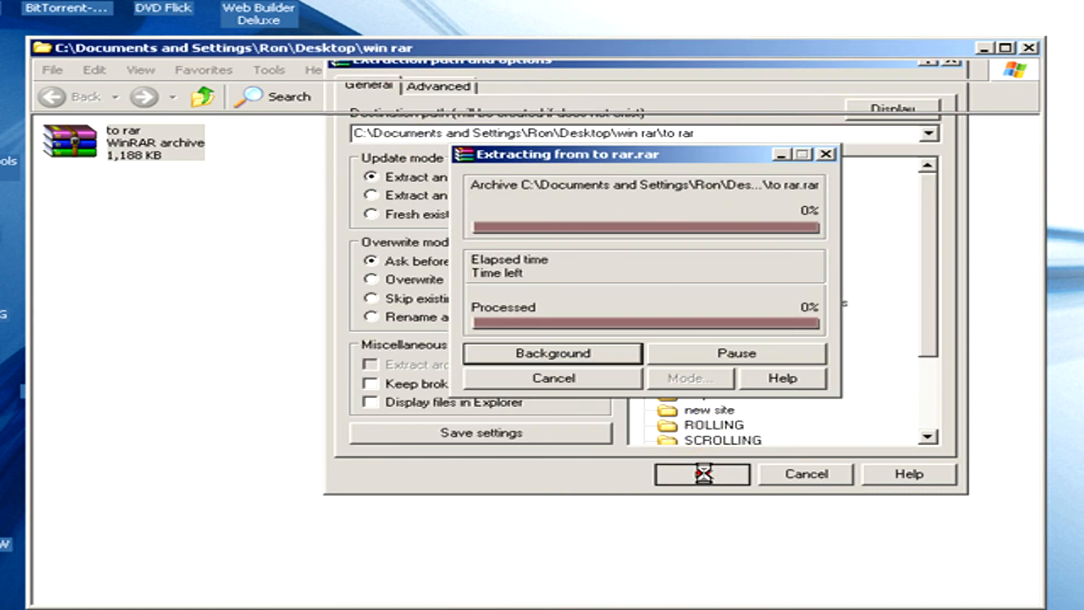
Open the extracted to rar folder holding the restored 3,287 KB Word document.
left_click(700, 474)
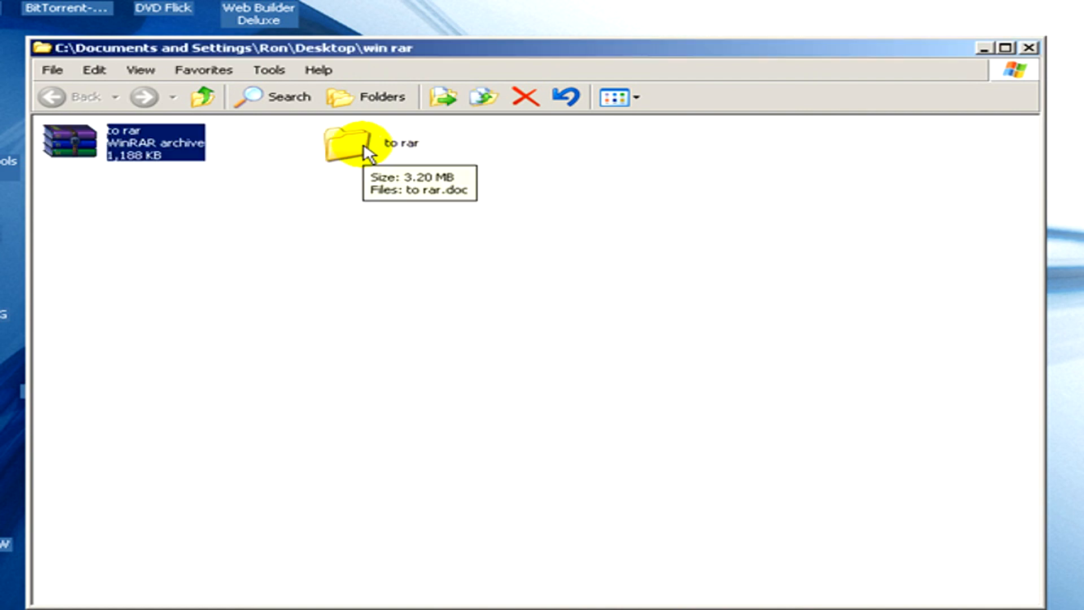
double_click(346, 142)
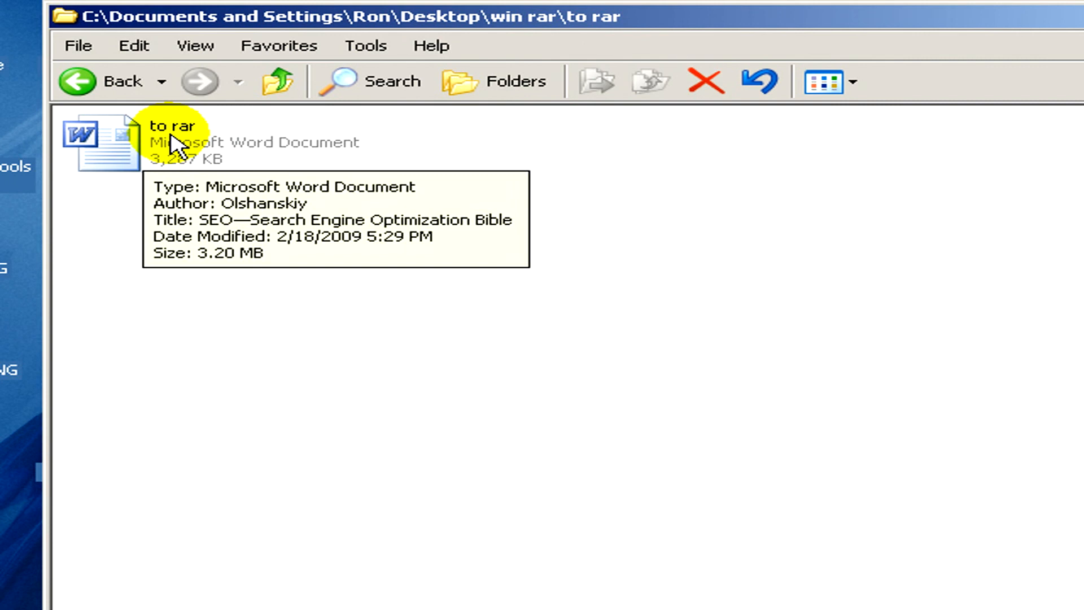